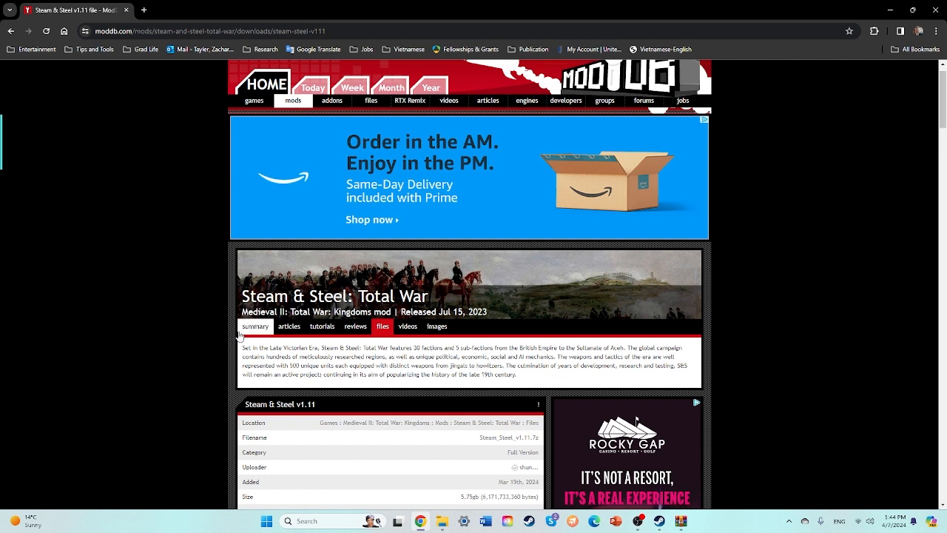
{"action": "mouse_move", "coordinate": [382, 326]}
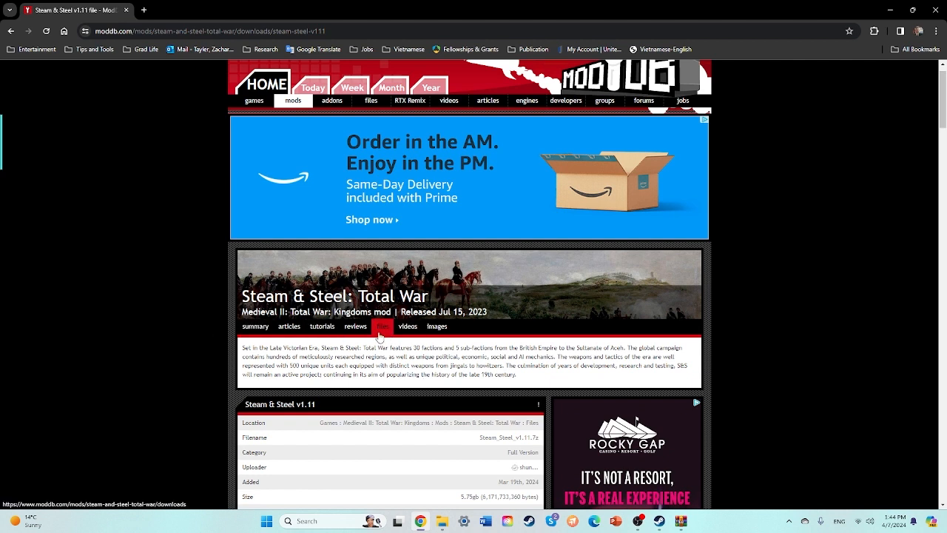
Download the Steam & Steel v1.11 archive from the mod's files page.
{"action": "left_click", "coordinate": [381, 326]}
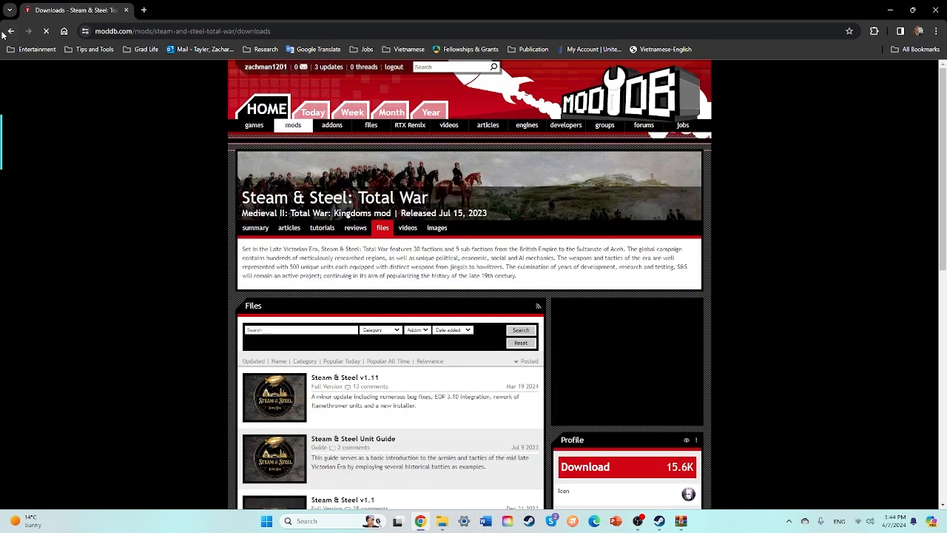
{"action": "left_click", "coordinate": [345, 376]}
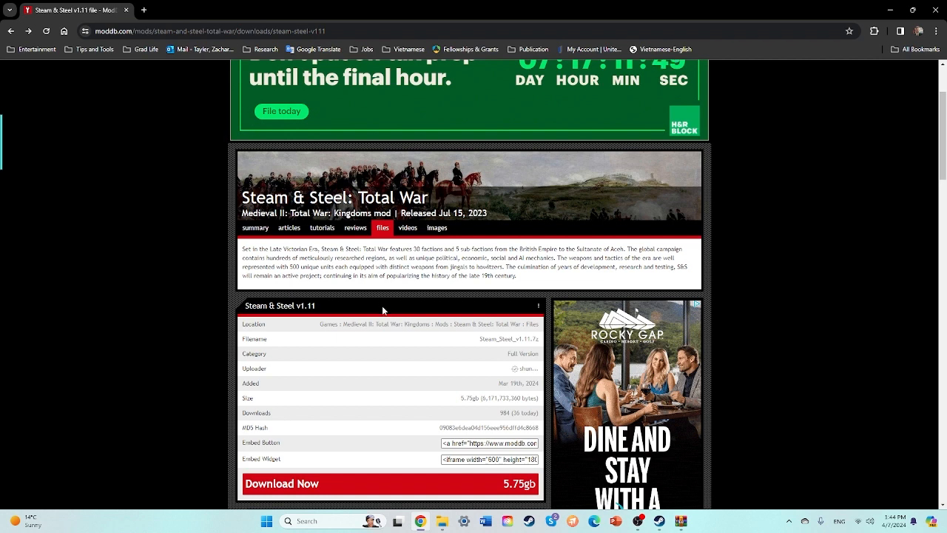
{"action": "scroll", "scroll_direction": "down", "scroll_amount": 3}
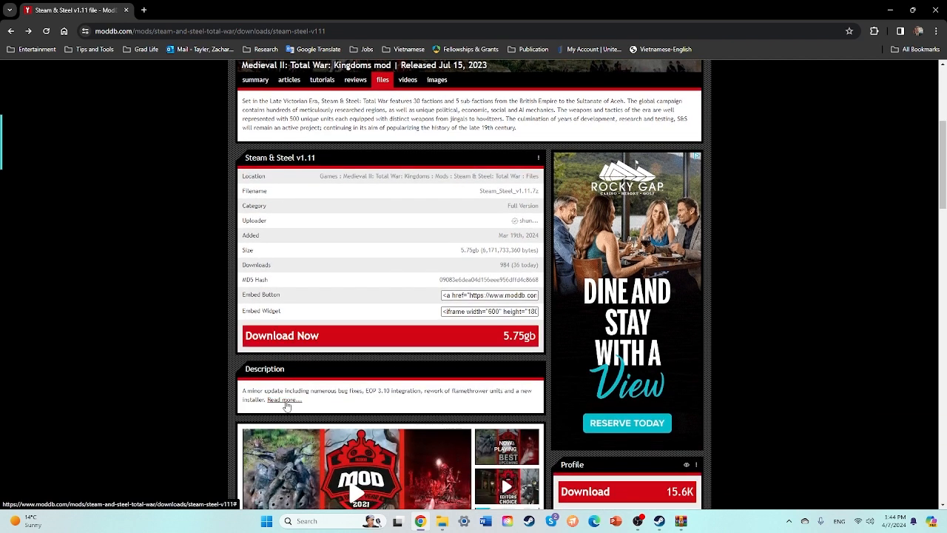
{"action": "scroll", "scroll_direction": "up", "scroll_amount": 3}
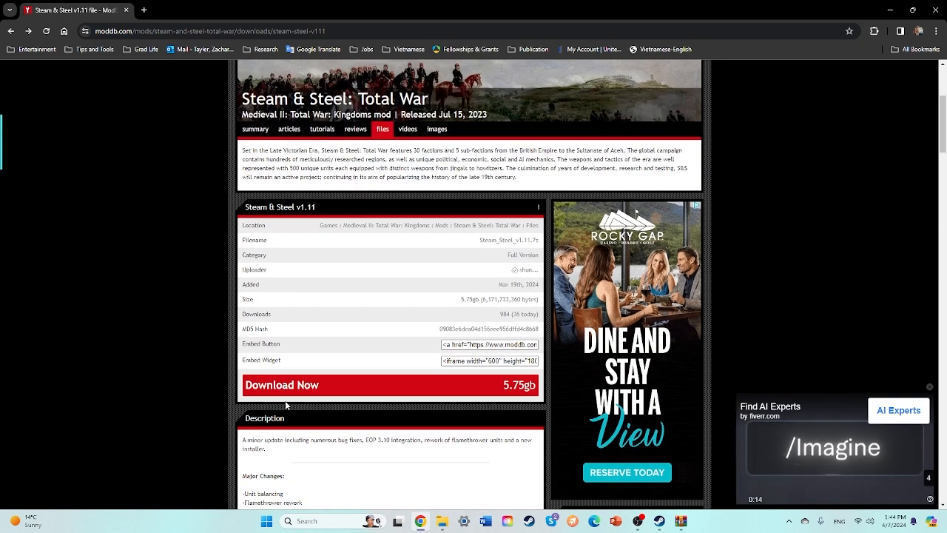
{"action": "scroll", "scroll_direction": "down", "scroll_amount": 3}
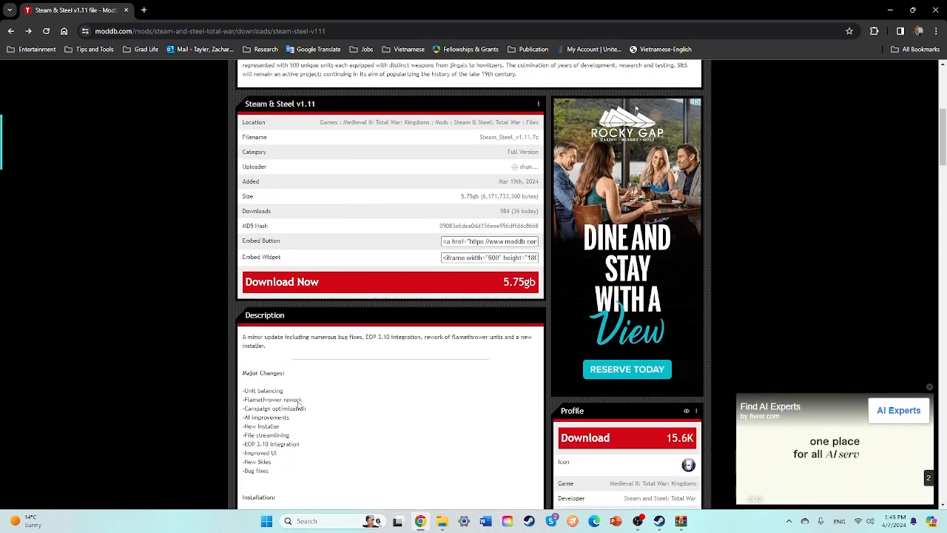
{"action": "scroll", "scroll_direction": "up", "scroll_amount": 3}
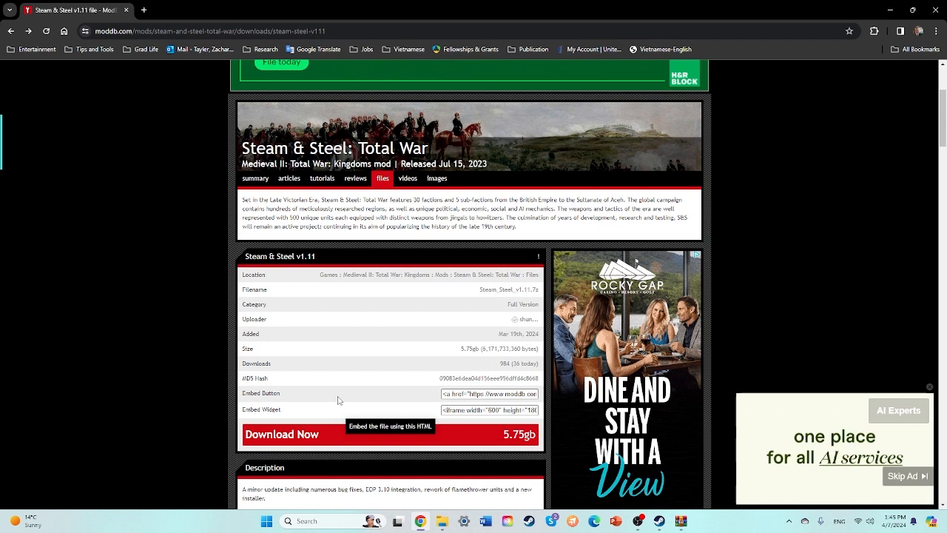
{"action": "mouse_move", "coordinate": [352, 341]}
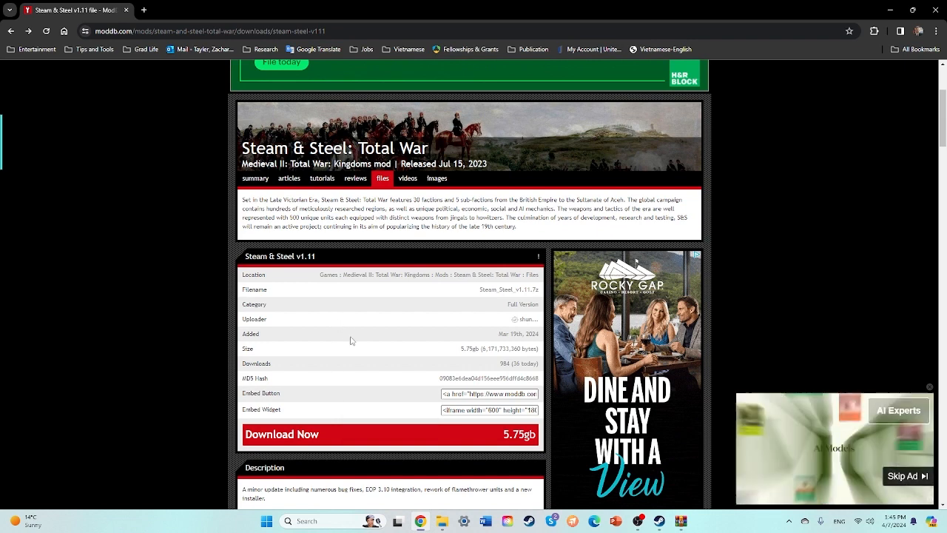
{"action": "left_click", "coordinate": [441, 521]}
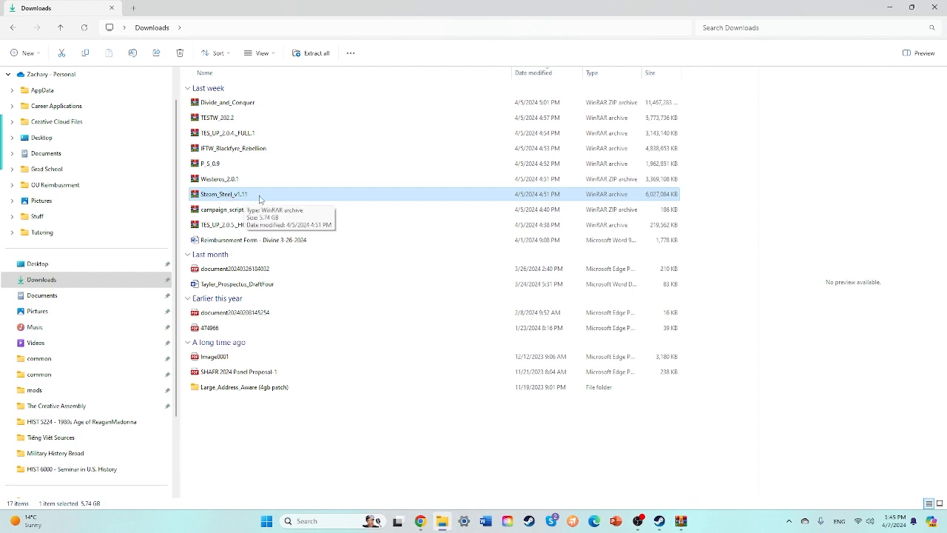
Extract the Steam_Steel_v1.11 archive into Downloads without confirmation.
{"action": "double_click", "coordinate": [225, 194]}
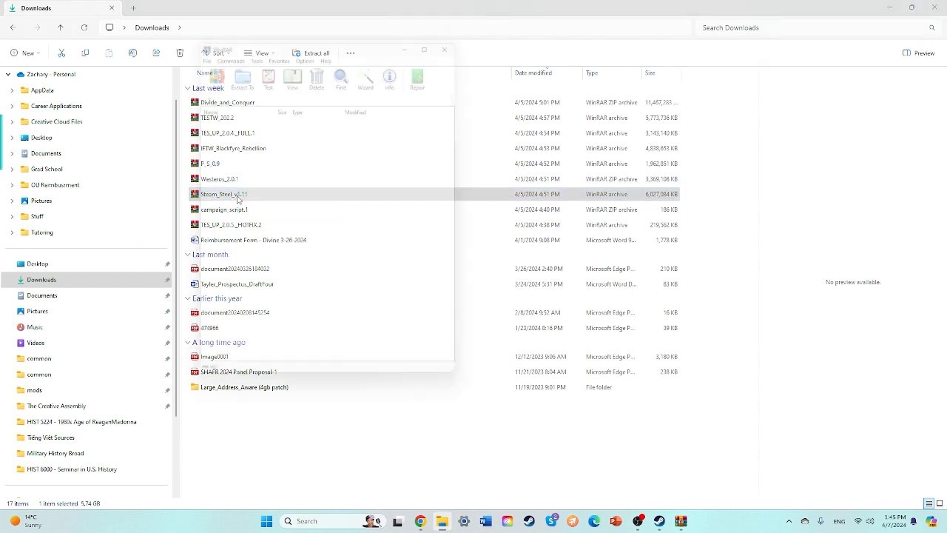
{"action": "double_click", "coordinate": [224, 194]}
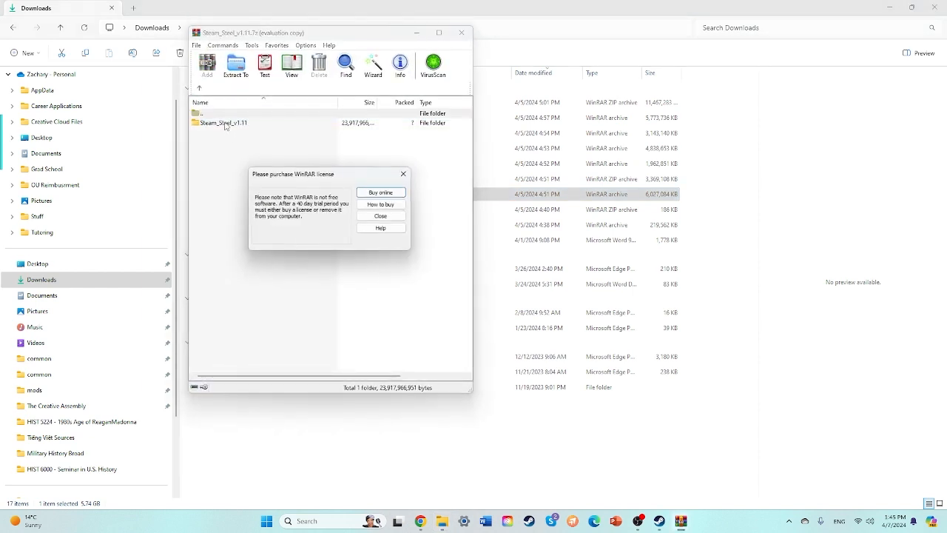
{"action": "right_click", "coordinate": [224, 123]}
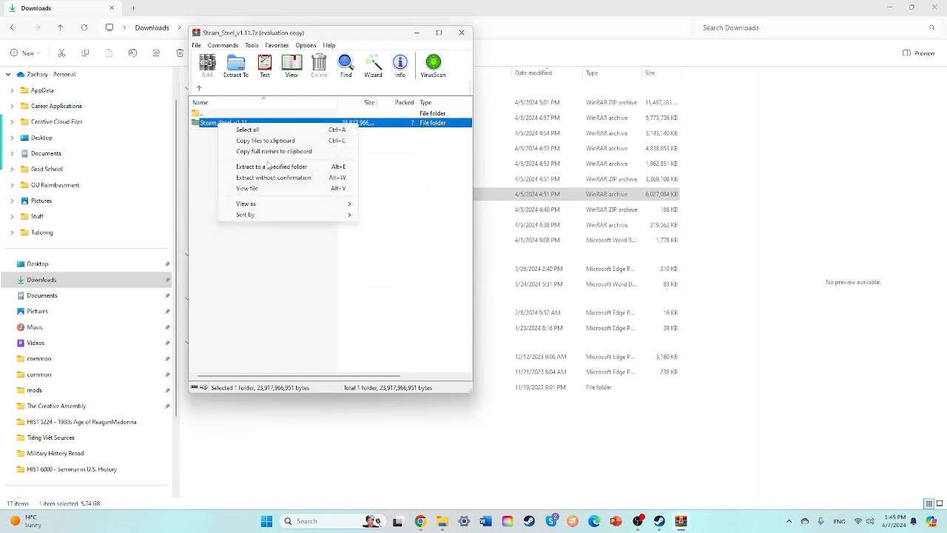
{"action": "left_click", "coordinate": [274, 176]}
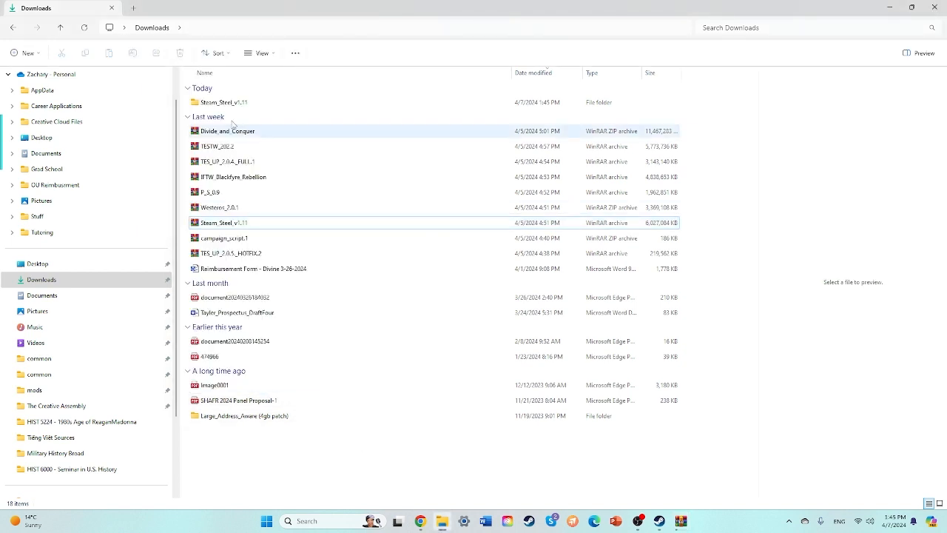
{"action": "mouse_move", "coordinate": [222, 102]}
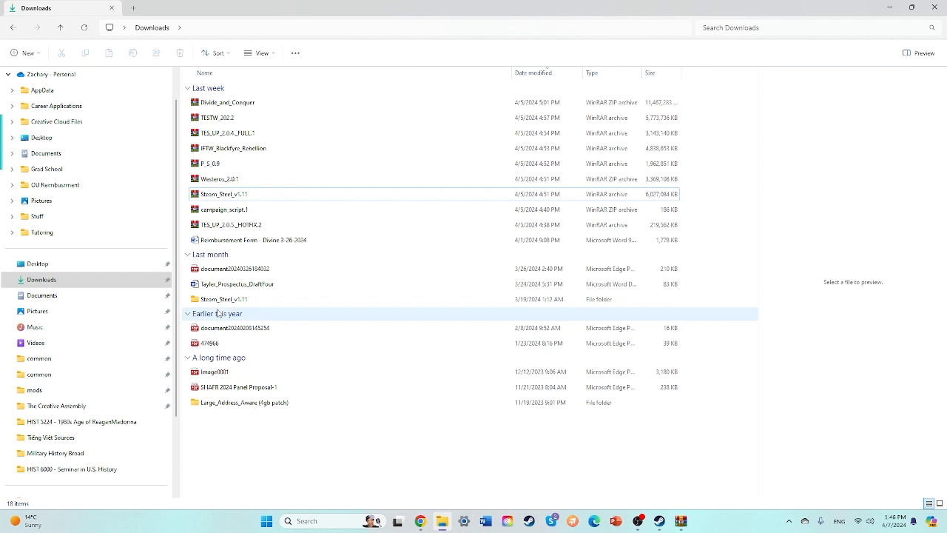
Open the extracted Steam_Steel_v1.11 folder and select S&S_Installer.bat.
{"action": "double_click", "coordinate": [224, 299]}
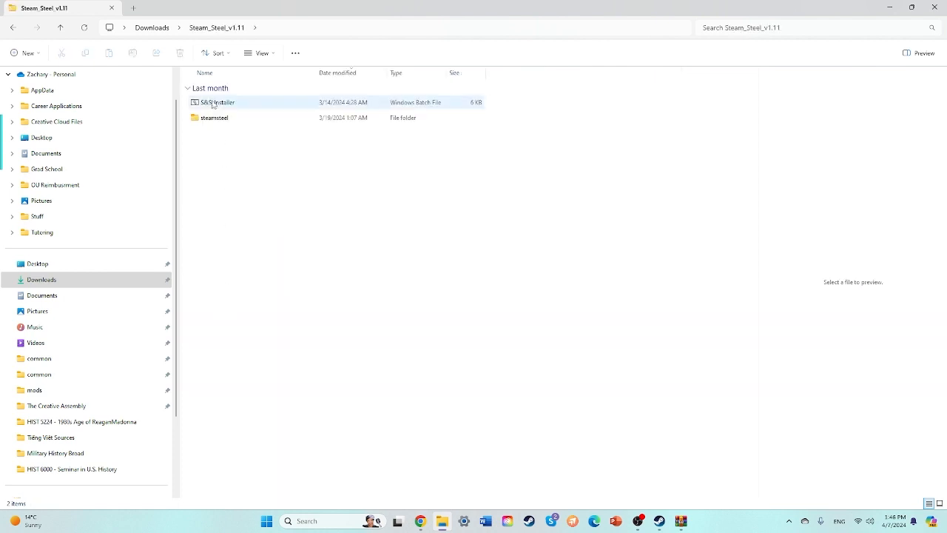
{"action": "left_click", "coordinate": [217, 102]}
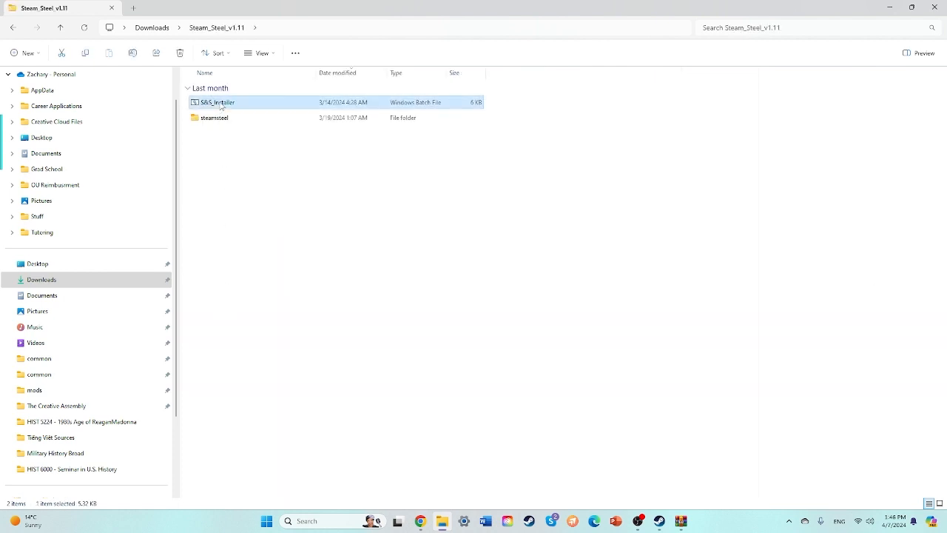
Run S&S_Installer.bat and answer Y so it moves steamsteel and starts the 4GB patch.
{"action": "double_click", "coordinate": [217, 102]}
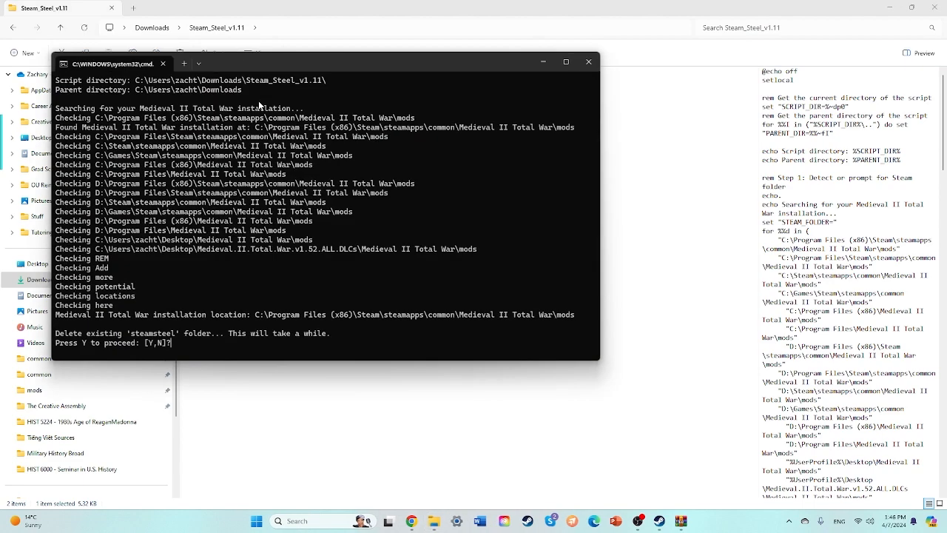
{"action": "mouse_move", "coordinate": [275, 170]}
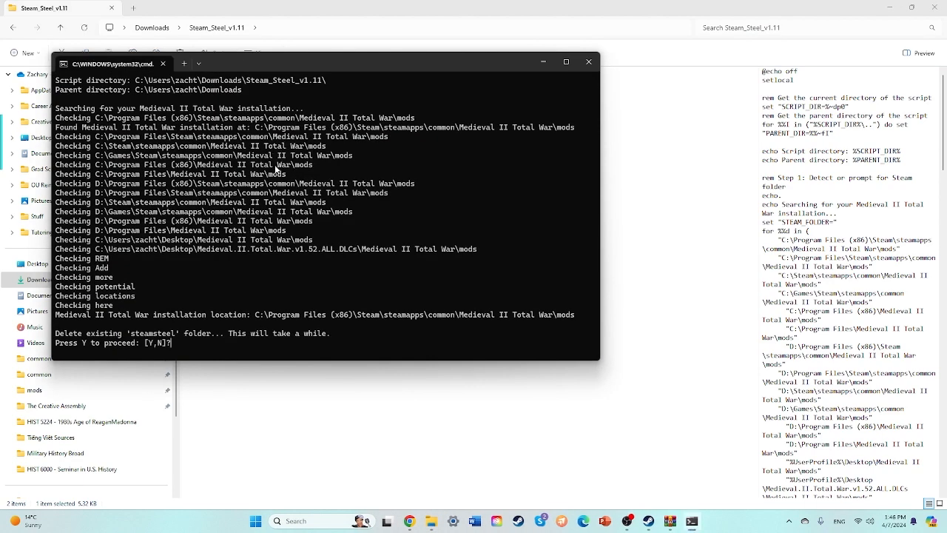
{"action": "mouse_move", "coordinate": [258, 337]}
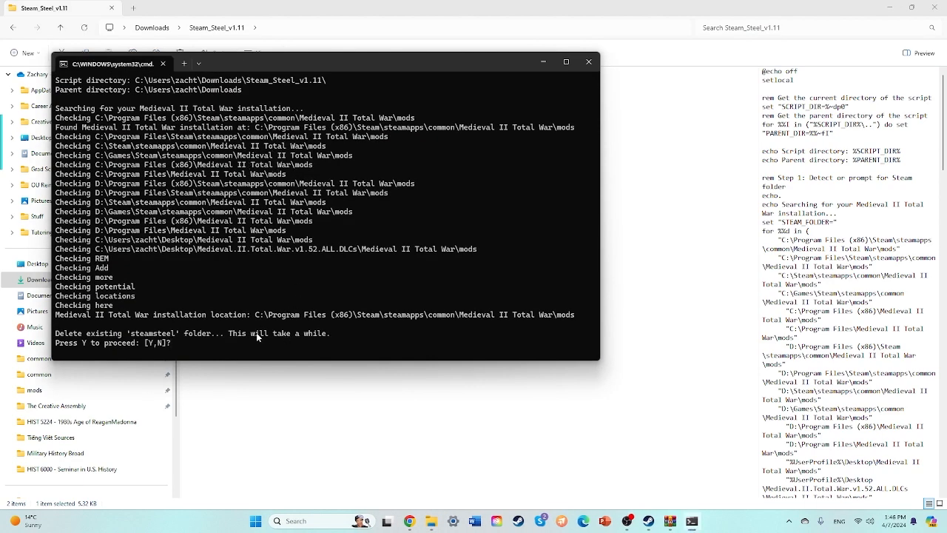
{"action": "mouse_move", "coordinate": [229, 339]}
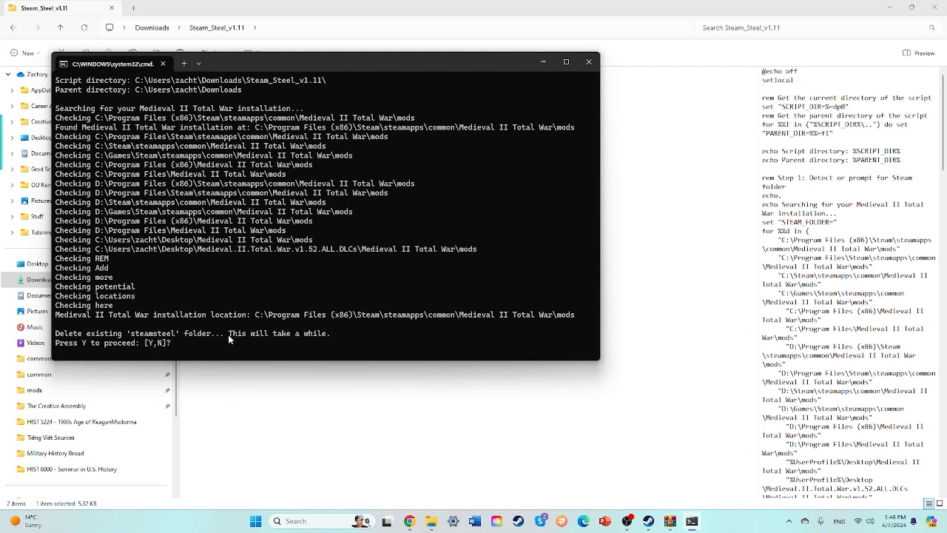
{"action": "mouse_move", "coordinate": [184, 351]}
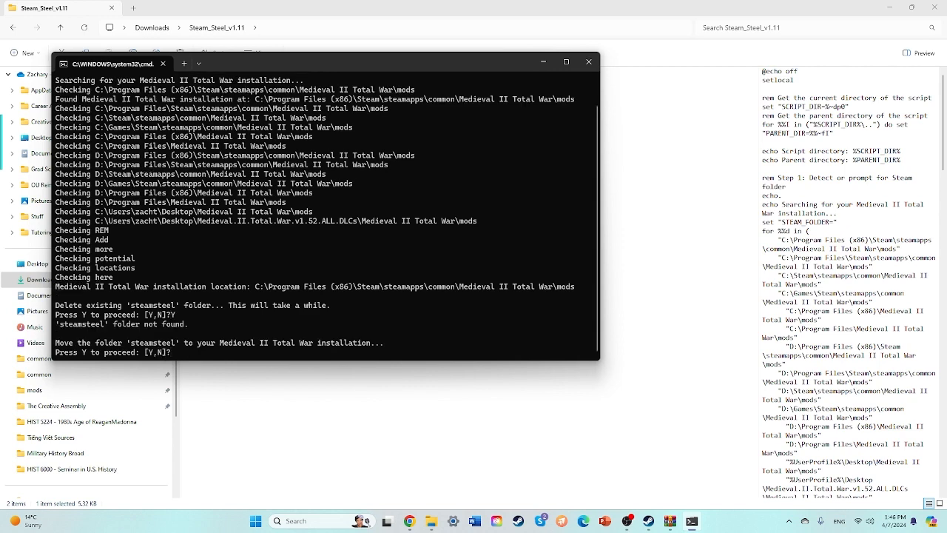
{"action": "type", "text": "Y"}
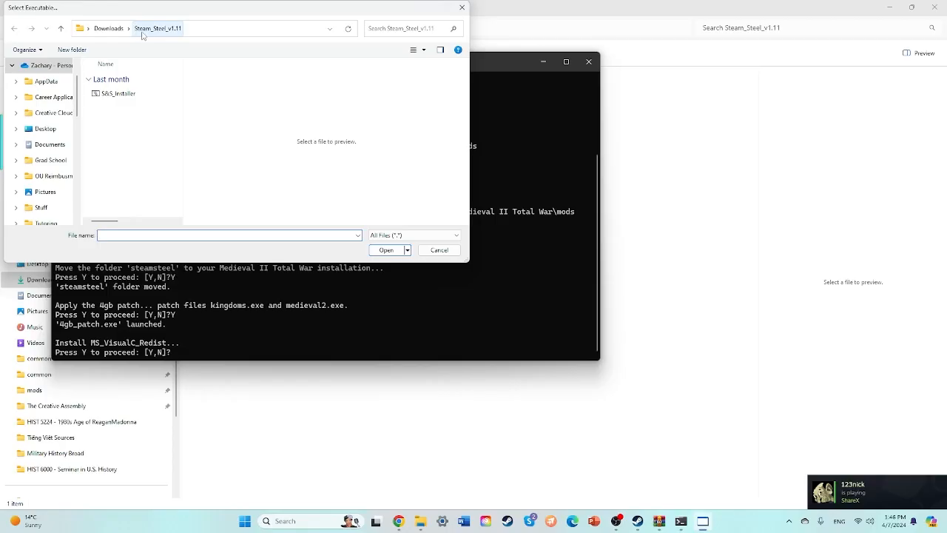
Select the Medieval II Total War game executable for the 4GB patch and confirm.
{"action": "left_click", "coordinate": [108, 29]}
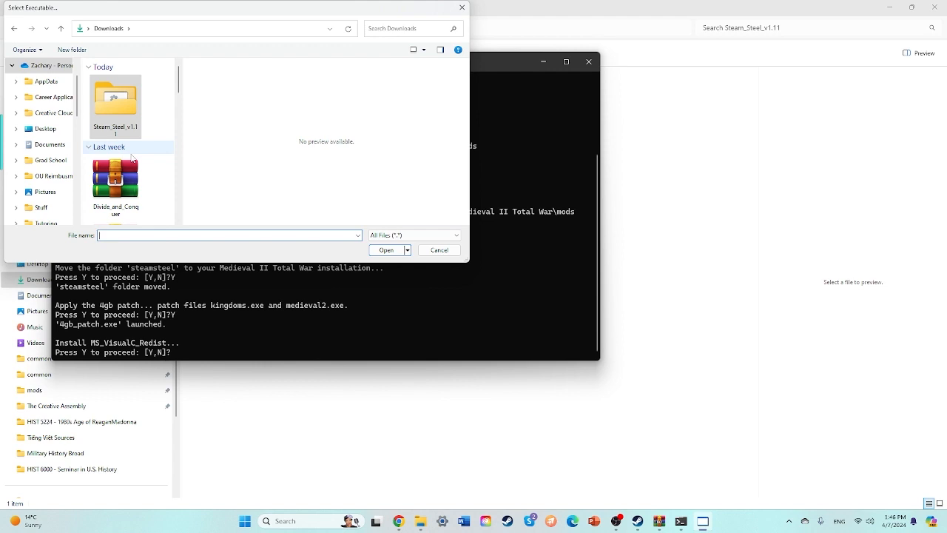
{"action": "mouse_move", "coordinate": [185, 137]}
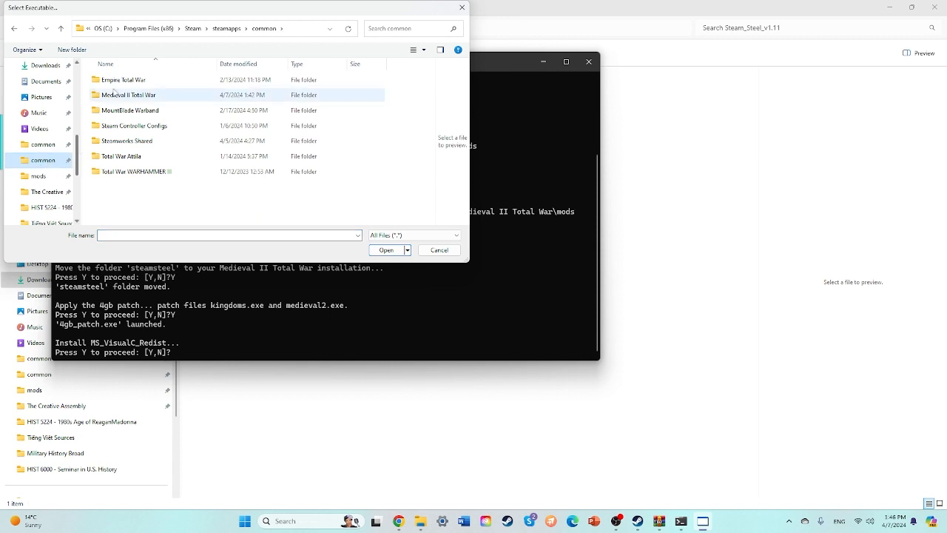
{"action": "double_click", "coordinate": [128, 95]}
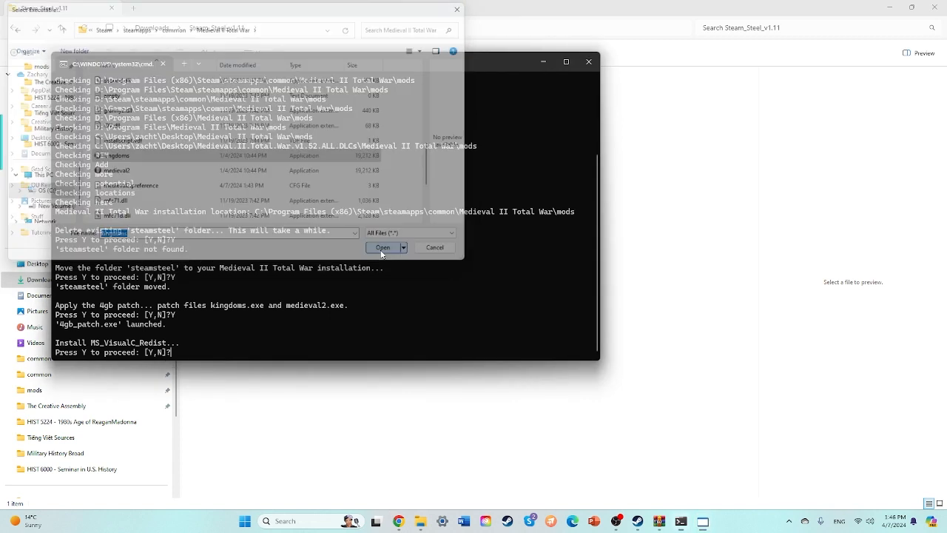
{"action": "left_click", "coordinate": [382, 247]}
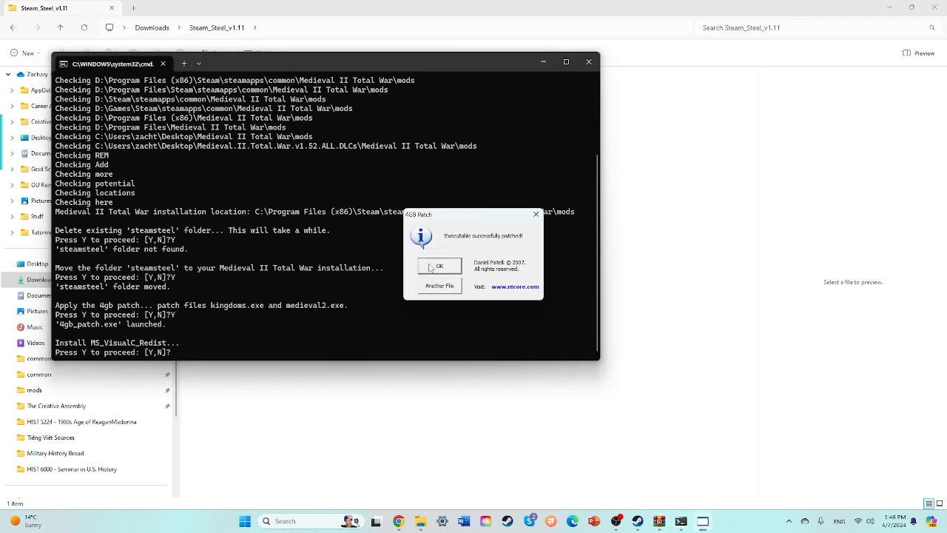
Acknowledge the patch, finish the DirectX install and answer N to the desktop shortcut.
{"action": "left_click", "coordinate": [438, 266]}
{"action": "type", "text": "Y"}
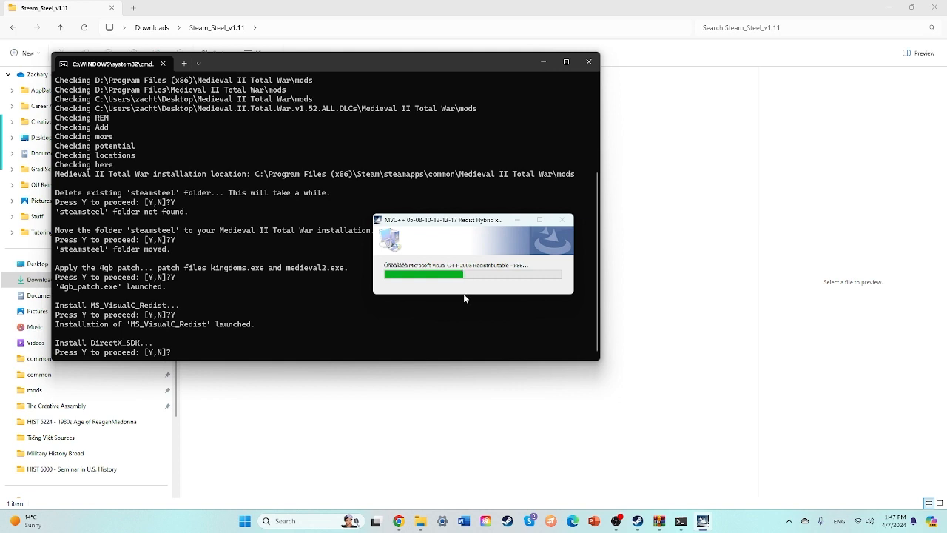
{"action": "mouse_move", "coordinate": [420, 311]}
{"action": "type", "text": "Y"}
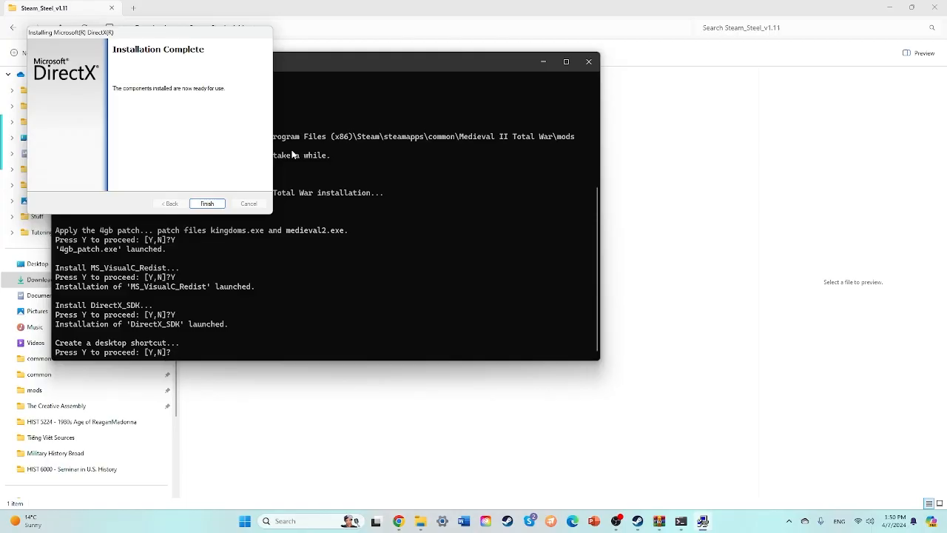
{"action": "left_click", "coordinate": [207, 203]}
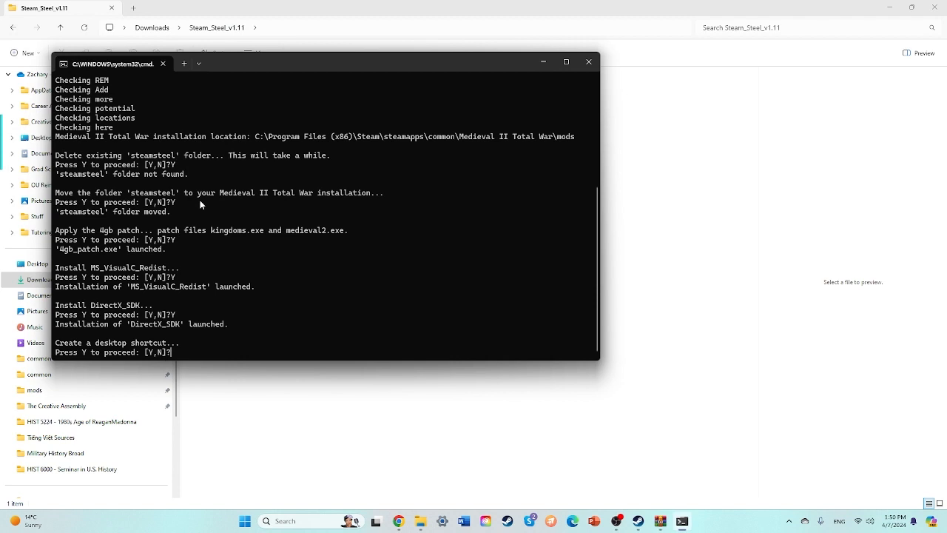
{"action": "mouse_move", "coordinate": [217, 241]}
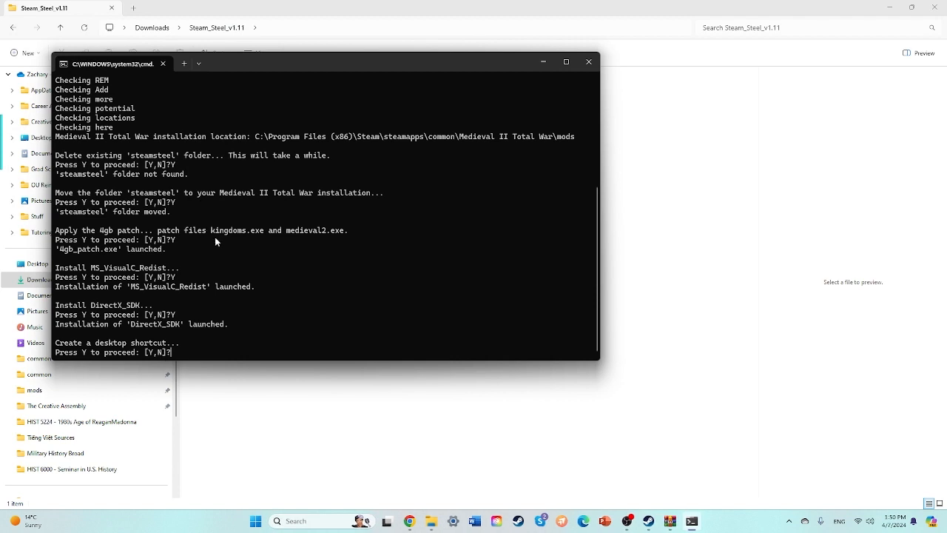
{"action": "type", "text": "N"}
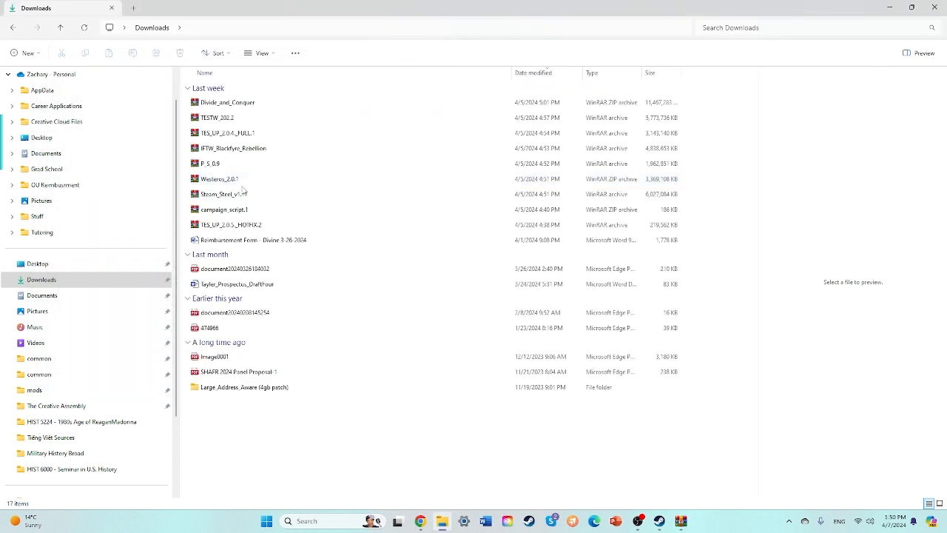
Launch the Large Address Aware tool from its folder.
{"action": "double_click", "coordinate": [244, 387]}
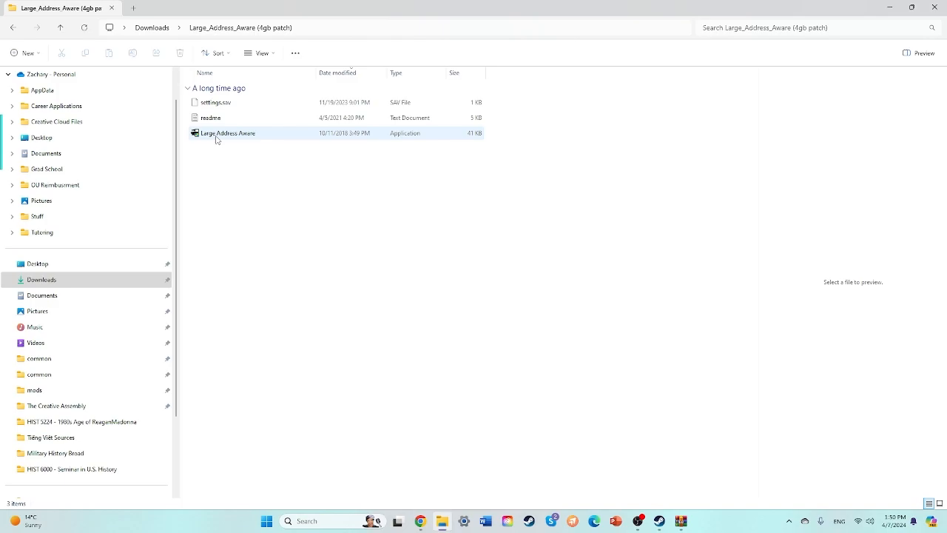
{"action": "left_click", "coordinate": [228, 133]}
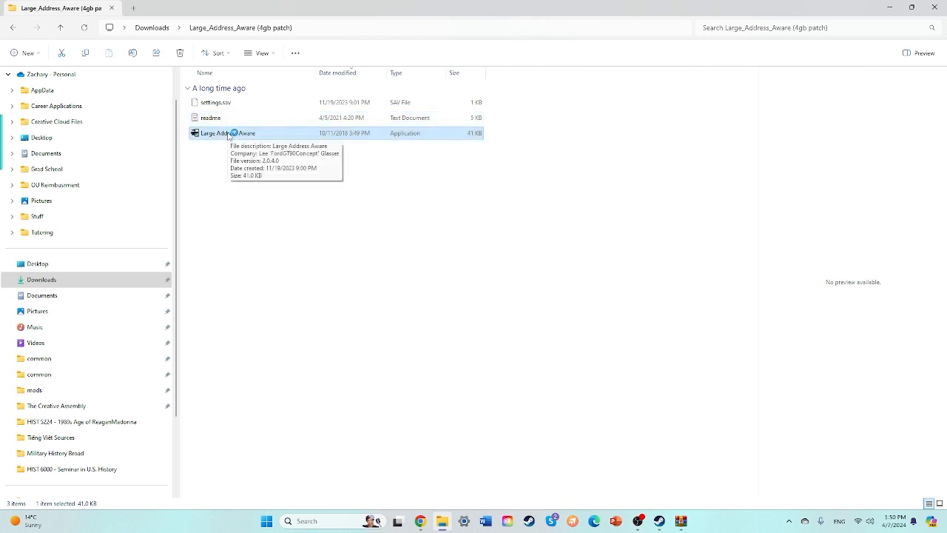
{"action": "double_click", "coordinate": [227, 132]}
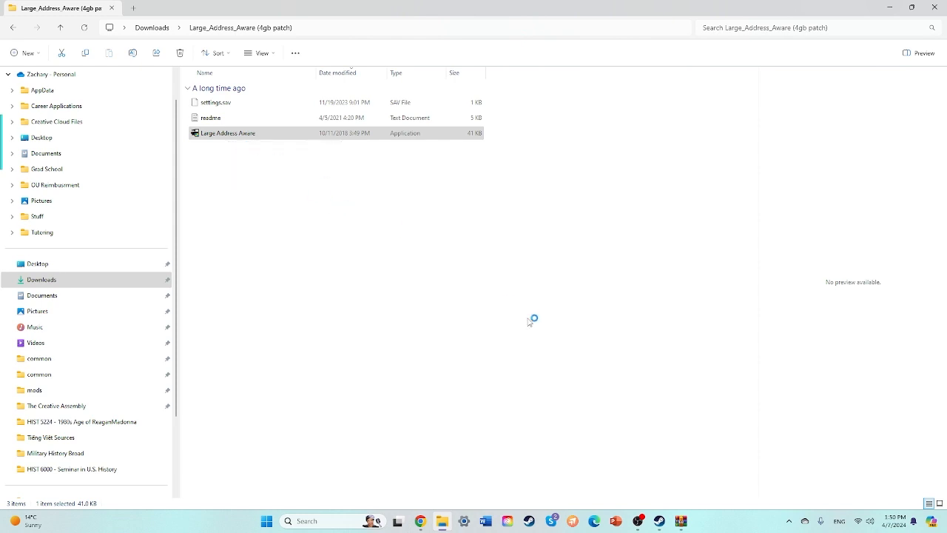
{"action": "double_click", "coordinate": [228, 133]}
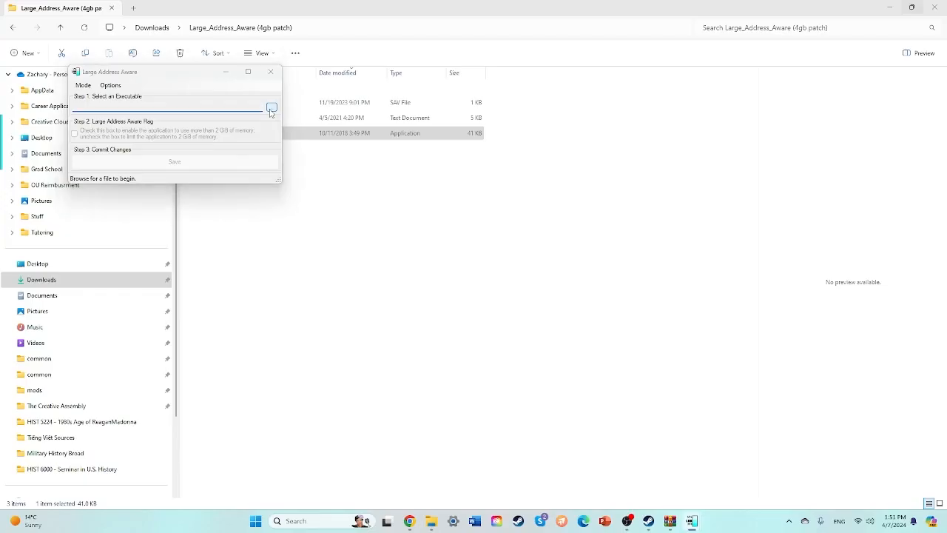
Load medieval2.exe, save the large-address-aware flag and close the tool.
{"action": "left_click", "coordinate": [270, 108]}
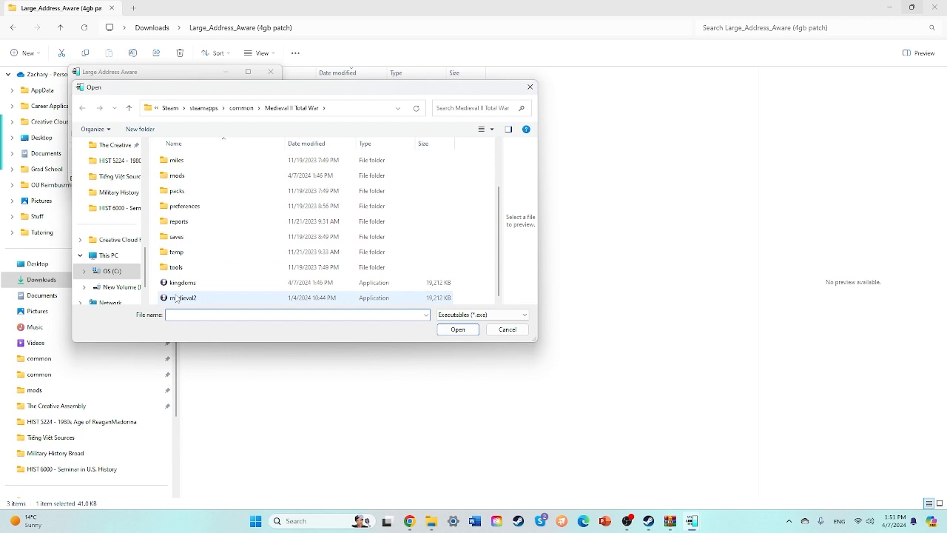
{"action": "left_click", "coordinate": [457, 329]}
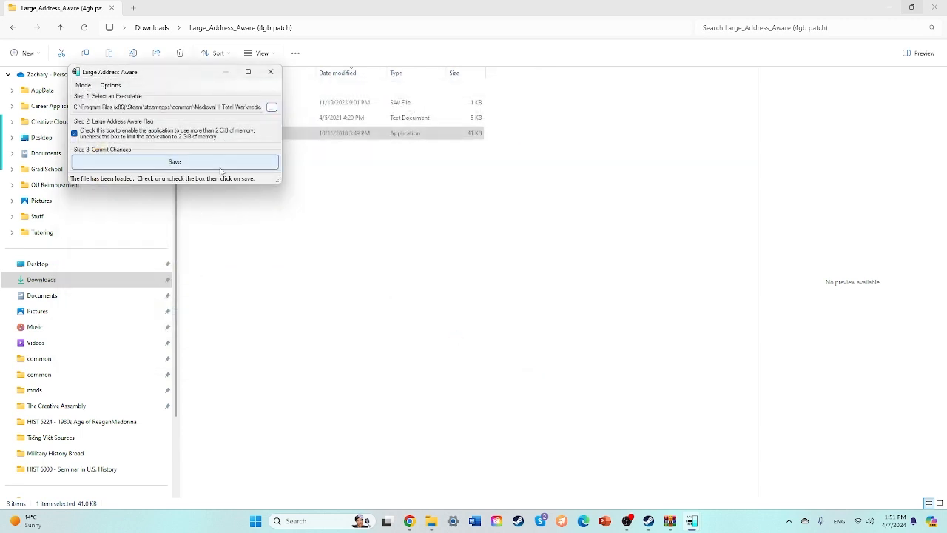
{"action": "left_click", "coordinate": [175, 161]}
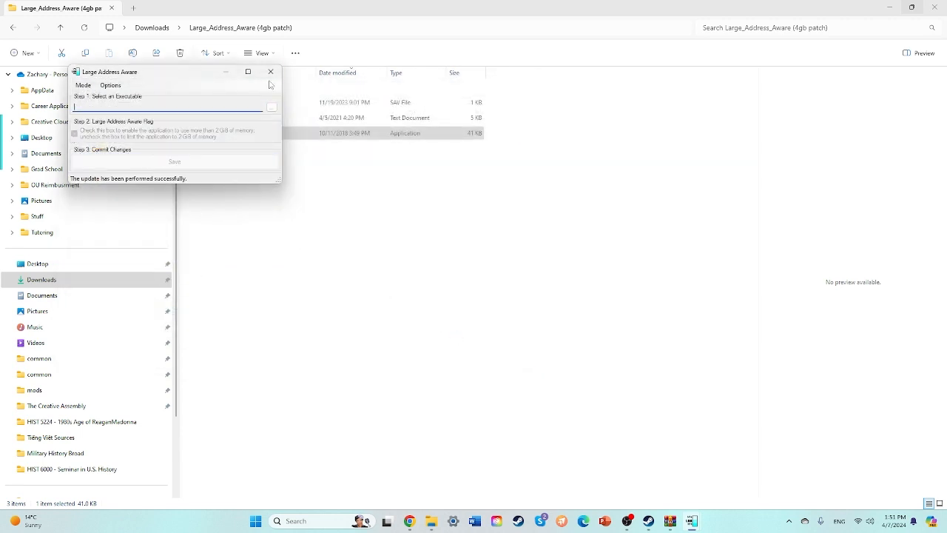
{"action": "left_click", "coordinate": [270, 72]}
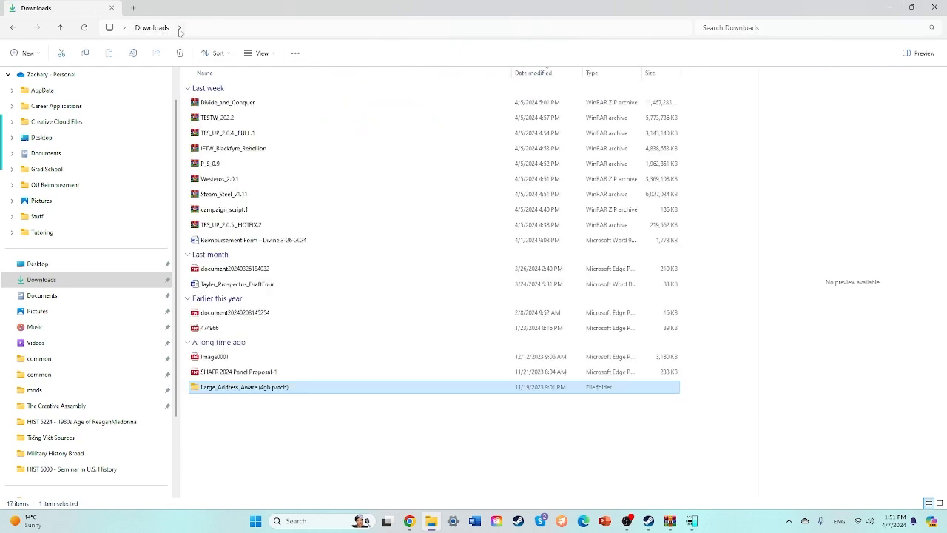
{"action": "mouse_move", "coordinate": [233, 148]}
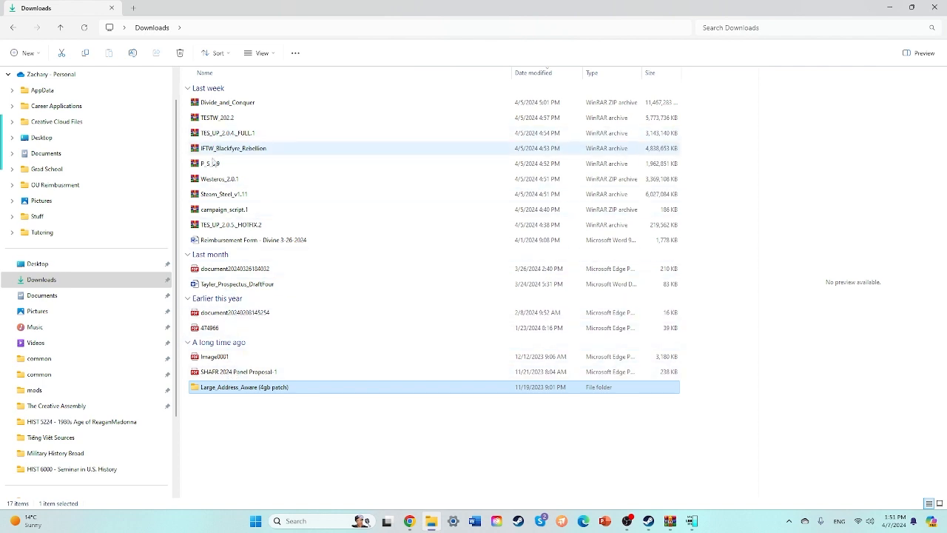
{"action": "mouse_move", "coordinate": [223, 193]}
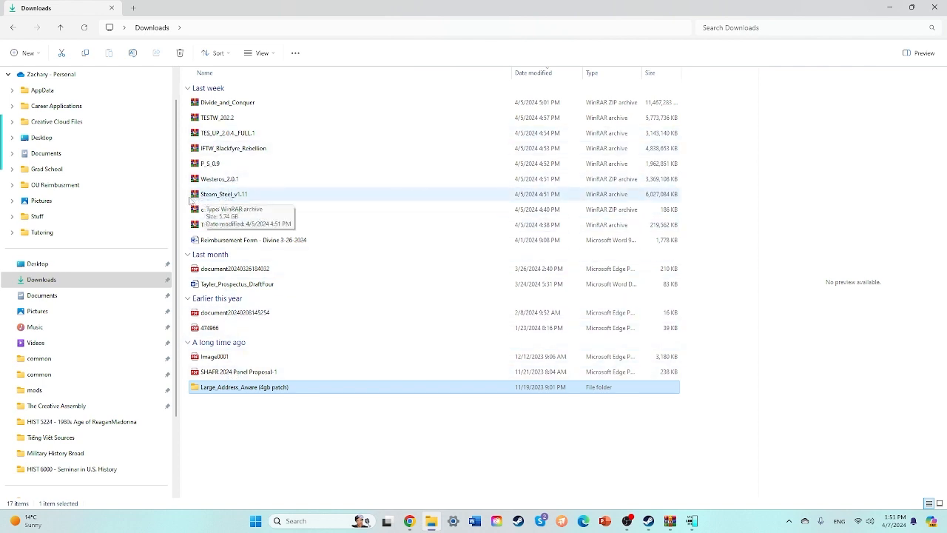
Navigate to the mods folder inside Medieval II Total War.
{"action": "left_click", "coordinate": [38, 359]}
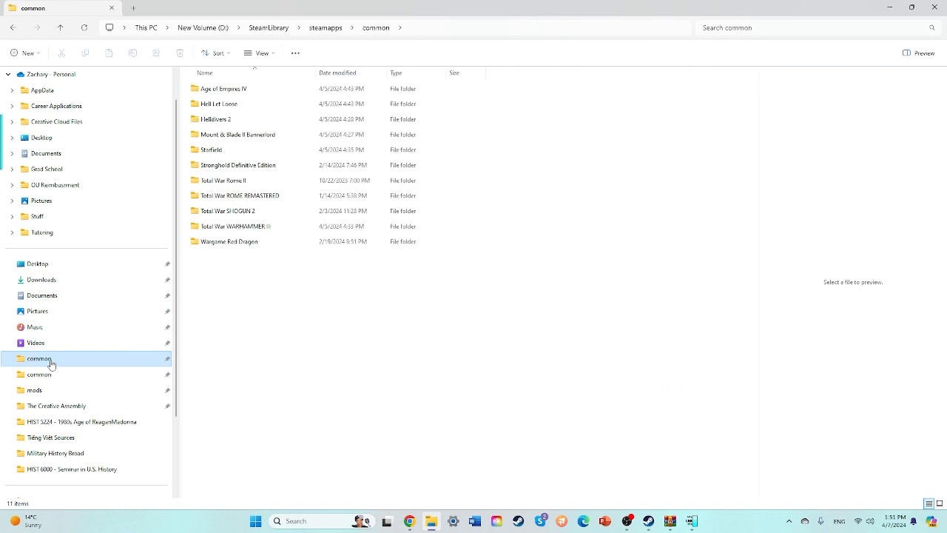
{"action": "left_click", "coordinate": [38, 374]}
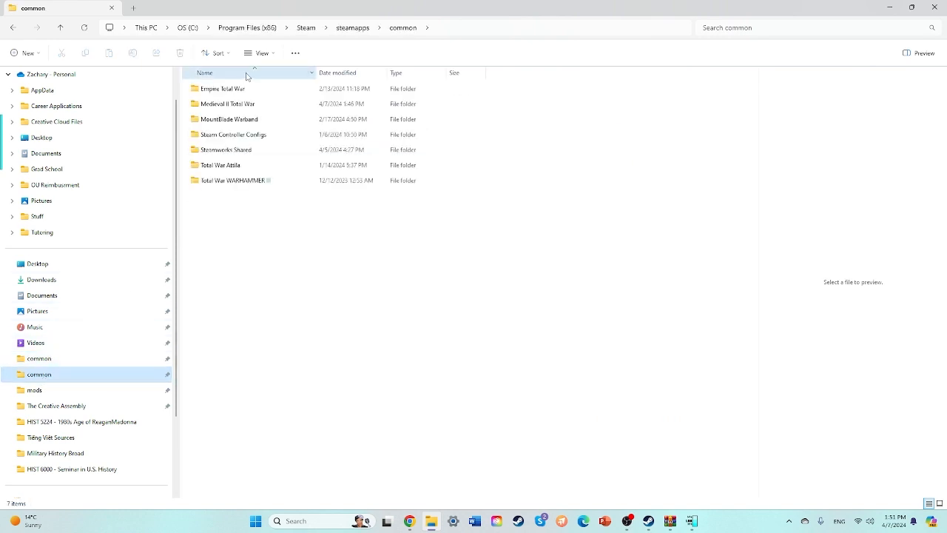
{"action": "double_click", "coordinate": [227, 103]}
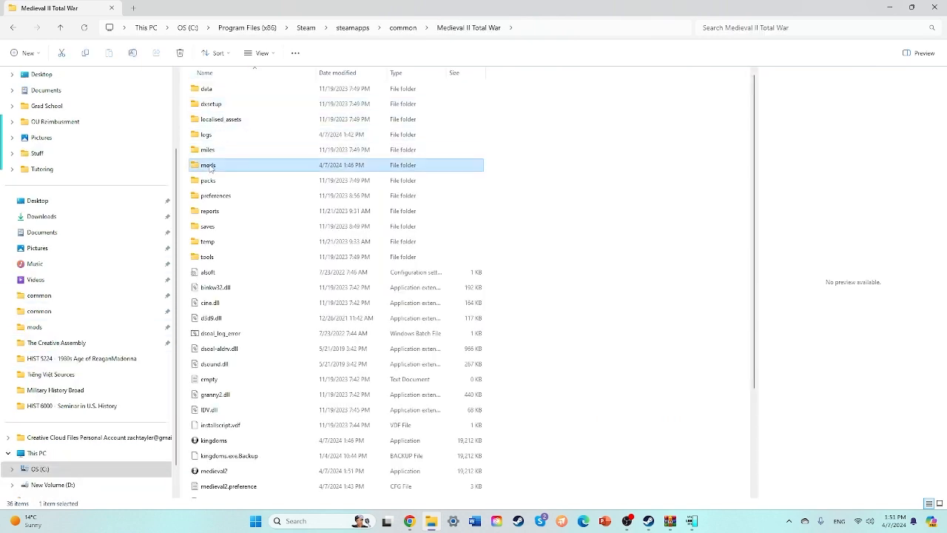
{"action": "double_click", "coordinate": [209, 165]}
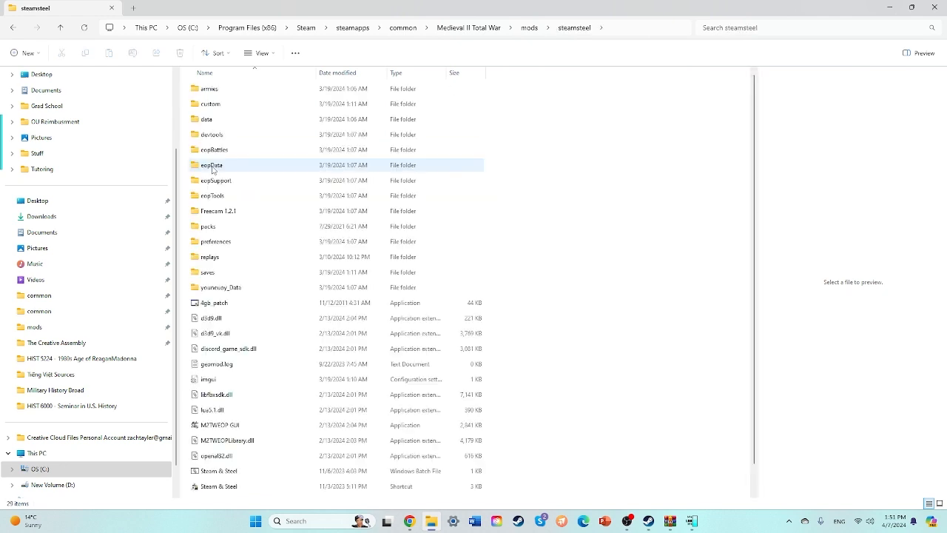
Open the steamsteel folder and run the mod via the M2TWEOP GUI launcher.
{"action": "scroll", "scroll_direction": "down", "scroll_amount": 3}
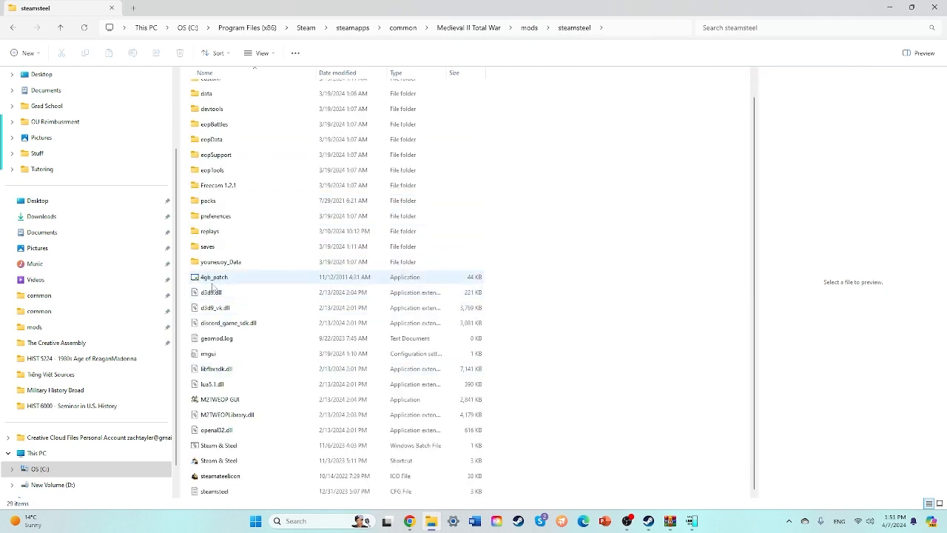
{"action": "left_click", "coordinate": [222, 445]}
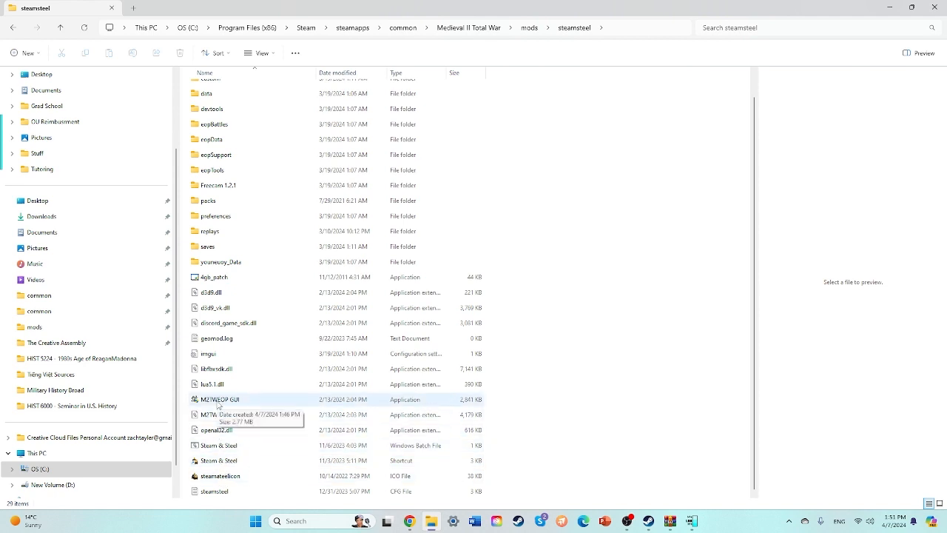
{"action": "right_click", "coordinate": [220, 399]}
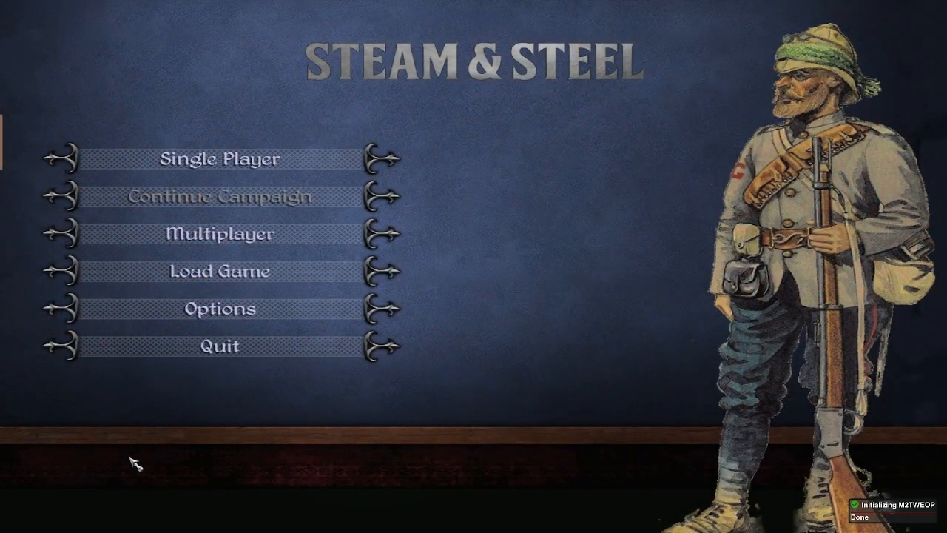
Start a Single Player Grand Campaign and select the United States faction.
{"action": "left_click", "coordinate": [216, 159]}
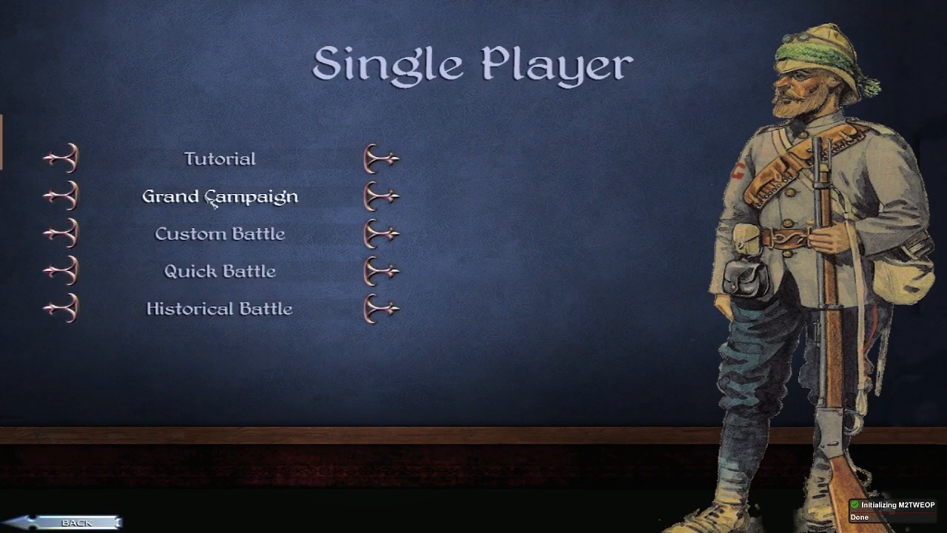
{"action": "left_click", "coordinate": [219, 196]}
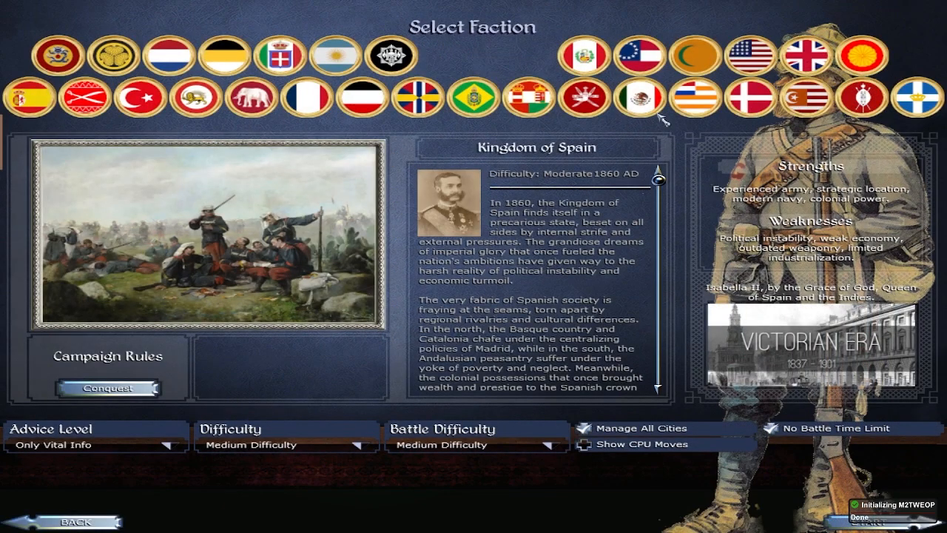
{"action": "mouse_move", "coordinate": [52, 57]}
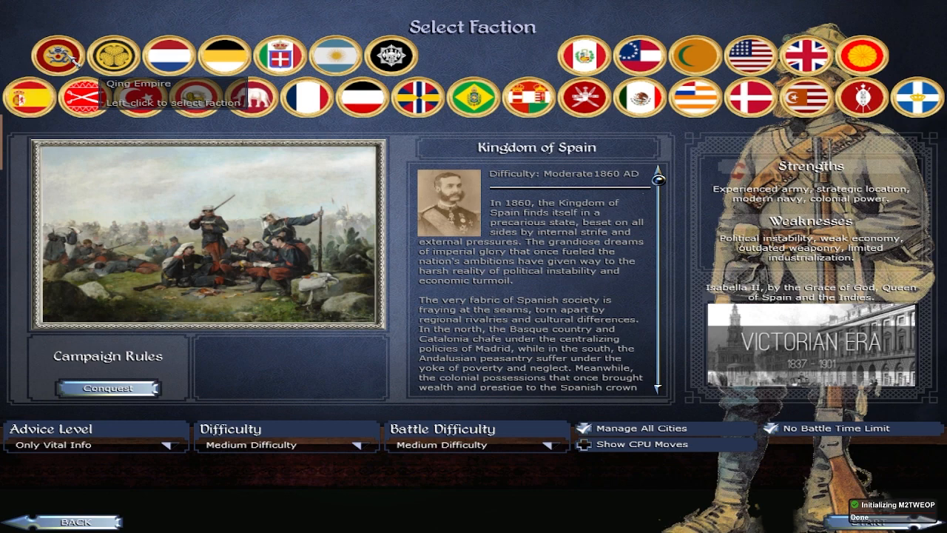
{"action": "mouse_move", "coordinate": [152, 111]}
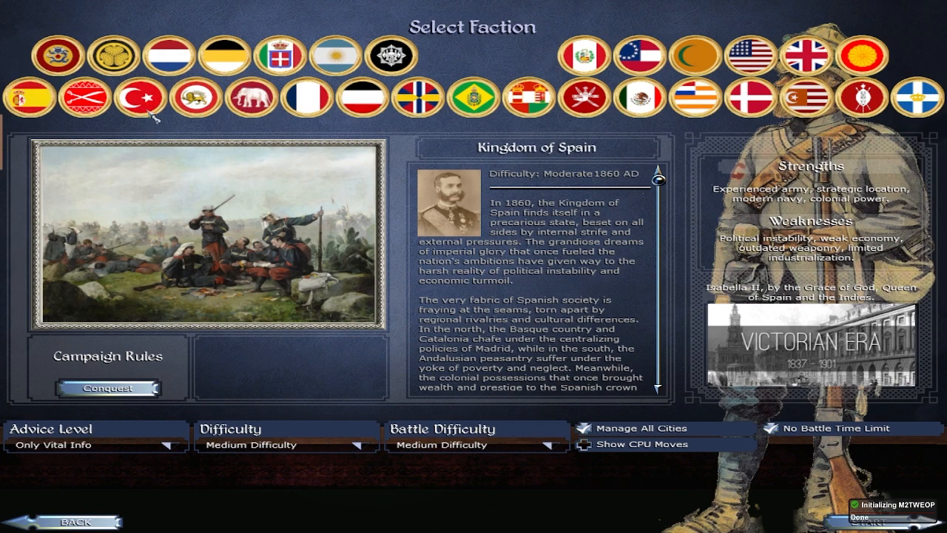
{"action": "mouse_move", "coordinate": [267, 129]}
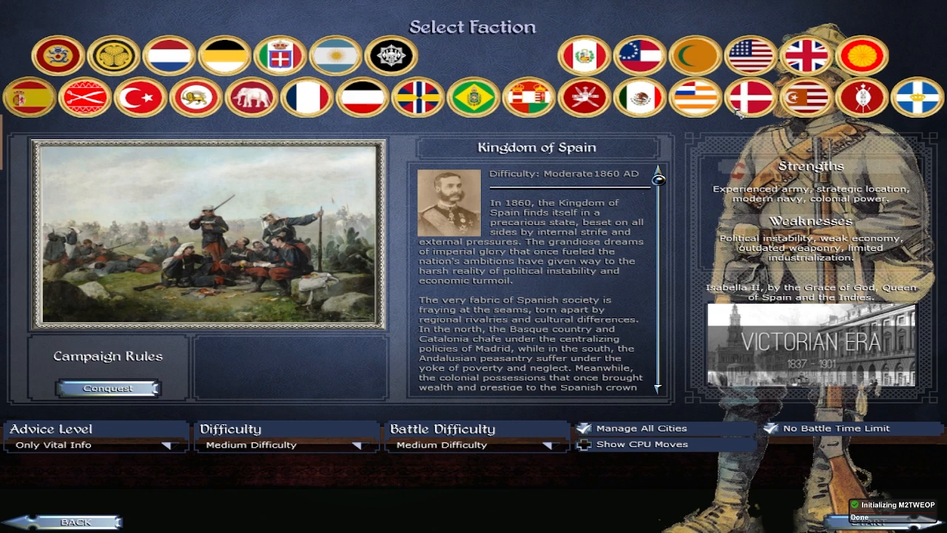
{"action": "mouse_move", "coordinate": [892, 82]}
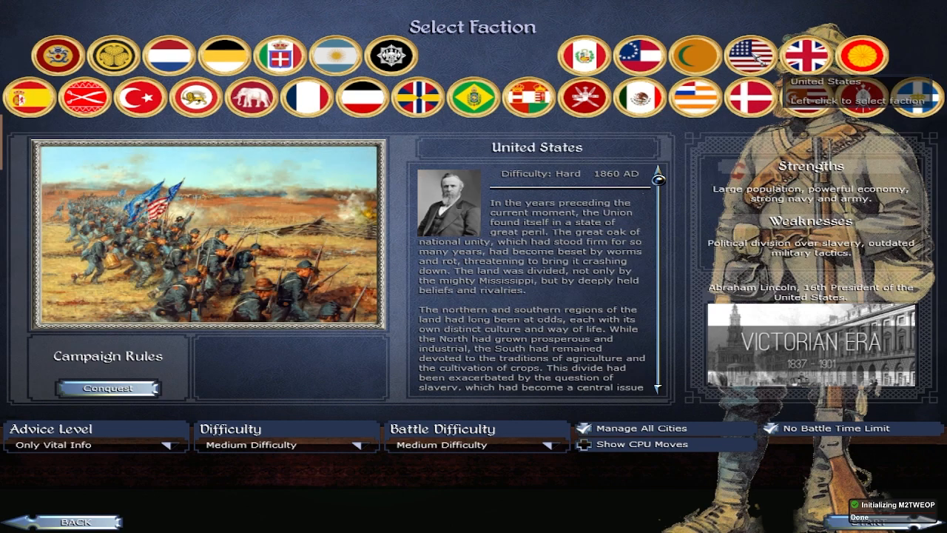
{"action": "mouse_move", "coordinate": [640, 98]}
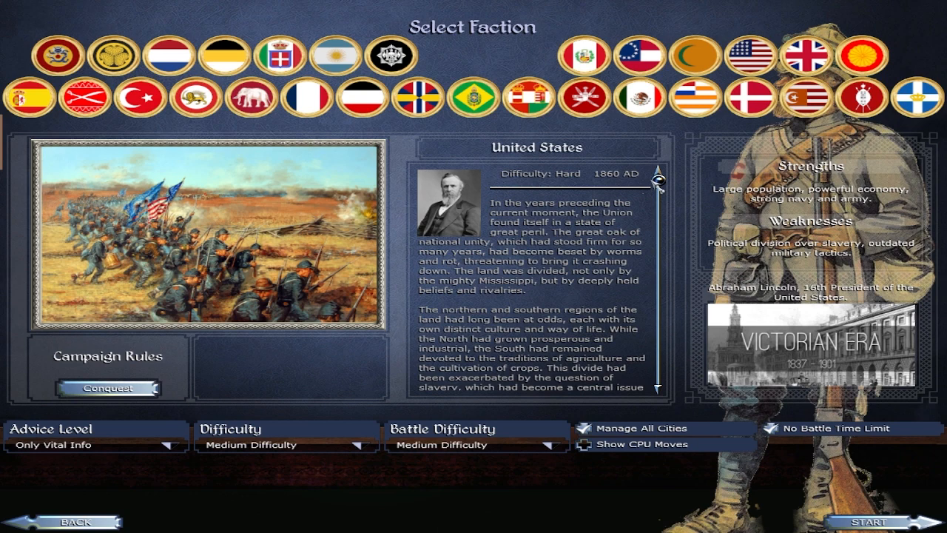
{"action": "scroll", "scroll_direction": "down", "scroll_amount": 3}
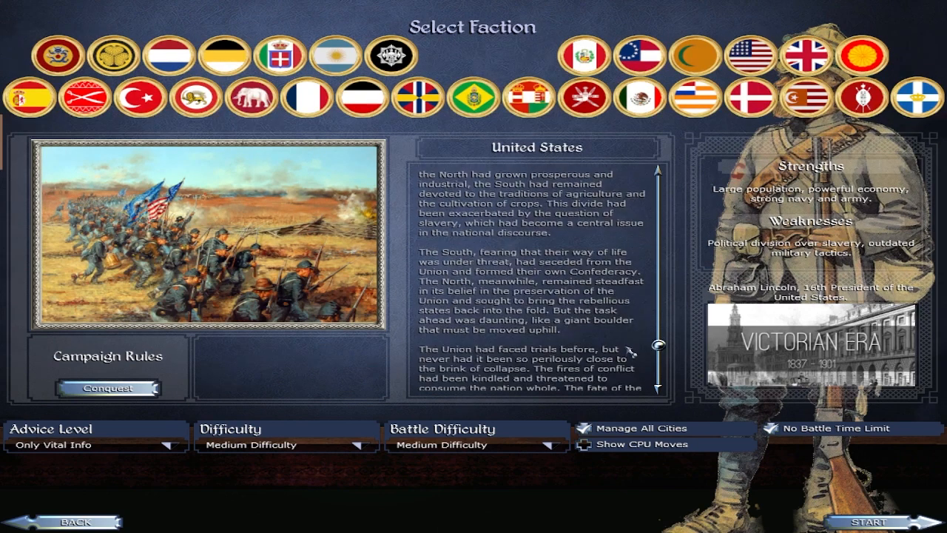
{"action": "scroll", "scroll_direction": "up", "scroll_amount": 3}
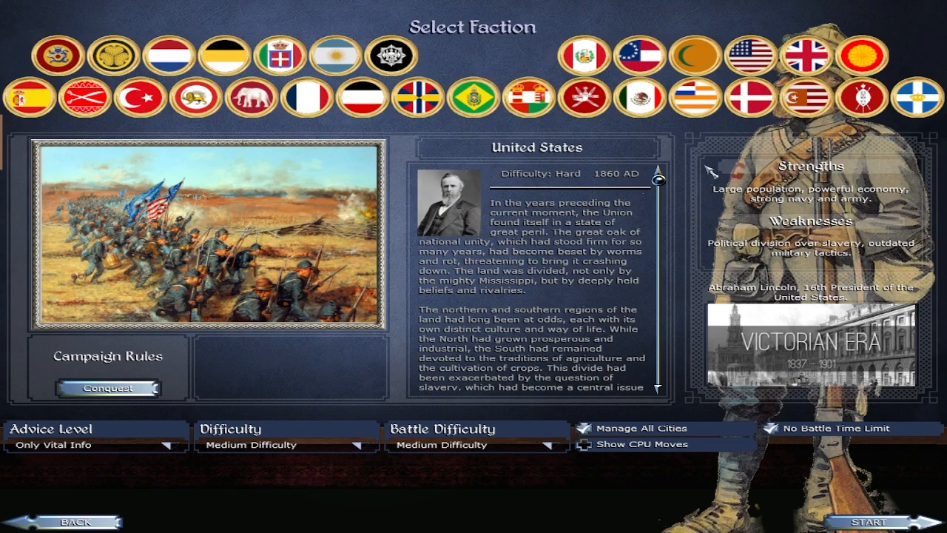
{"action": "mouse_move", "coordinate": [66, 522]}
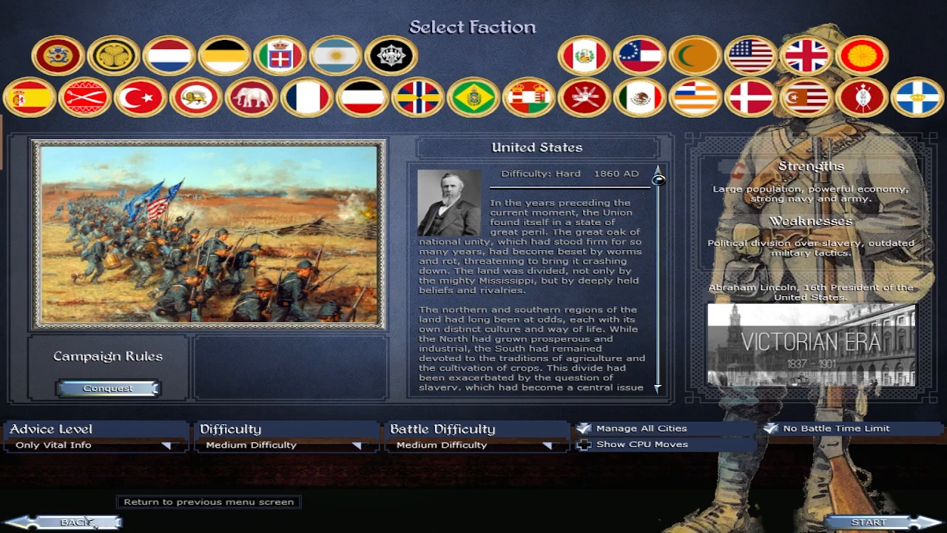